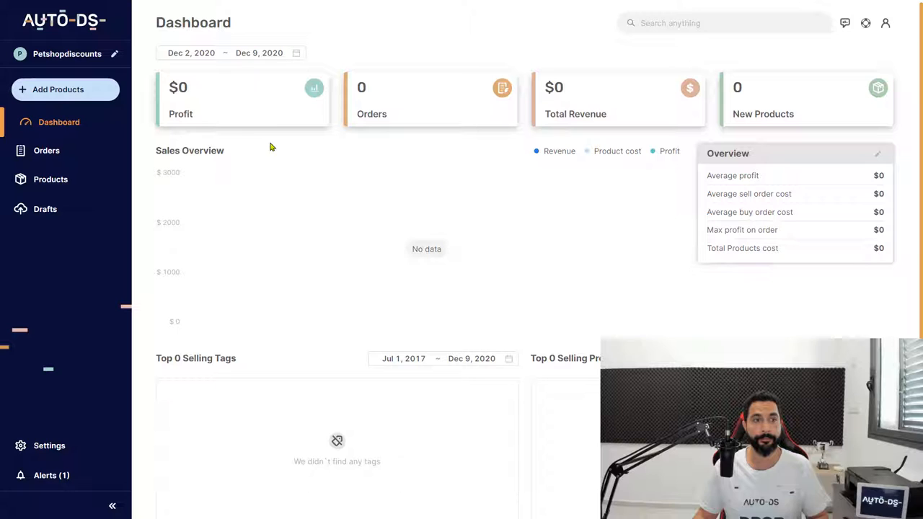
# Show the store's Products list with the four tracked pet products
pyautogui.click(50, 179)
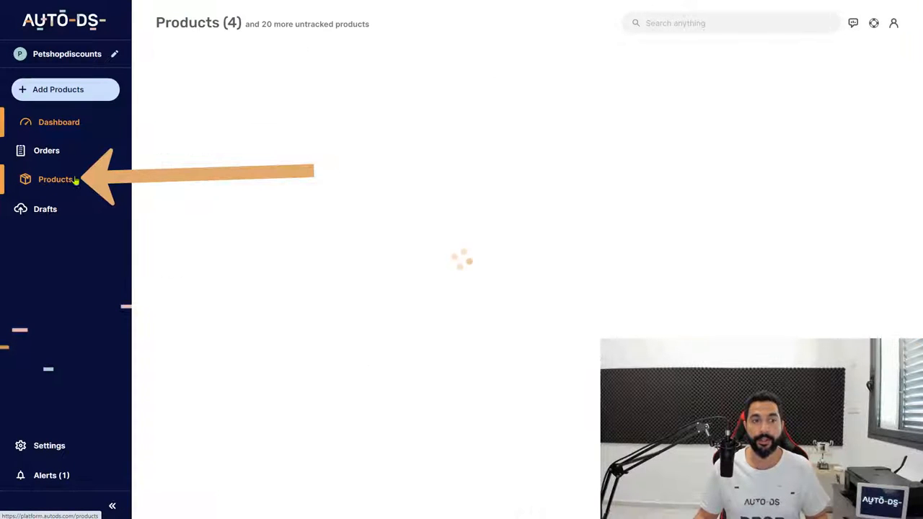
pyautogui.click(55, 178)
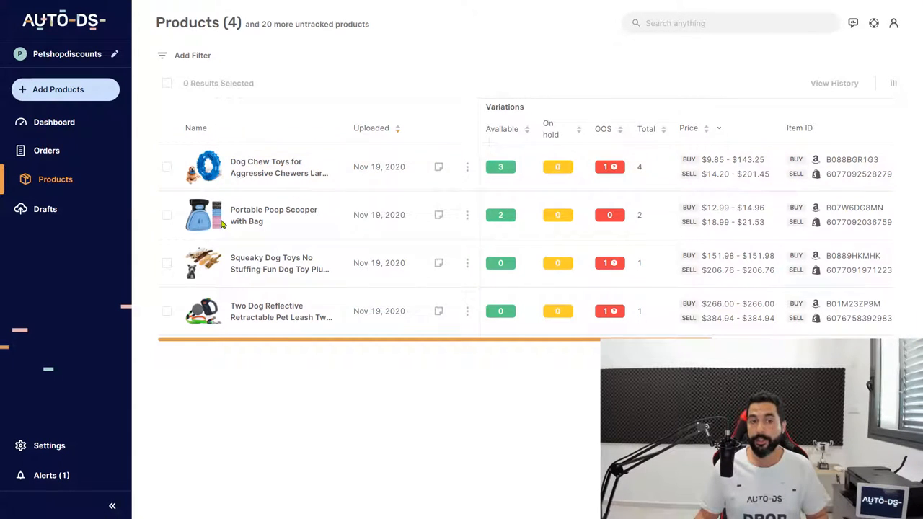
pyautogui.moveTo(288, 173)
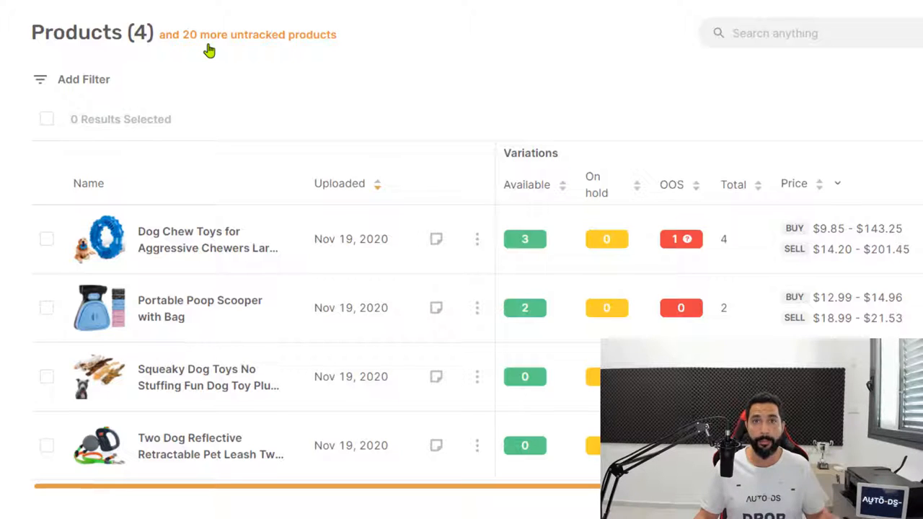
pyautogui.moveTo(234, 42)
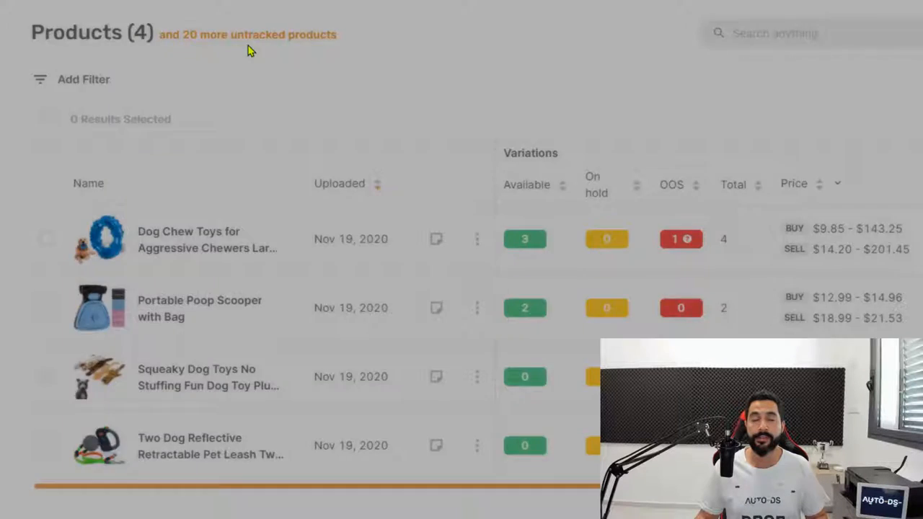
# List the 20 untracked products, toggle Select All on and off, and scroll through their source IDs and regions
pyautogui.click(248, 34)
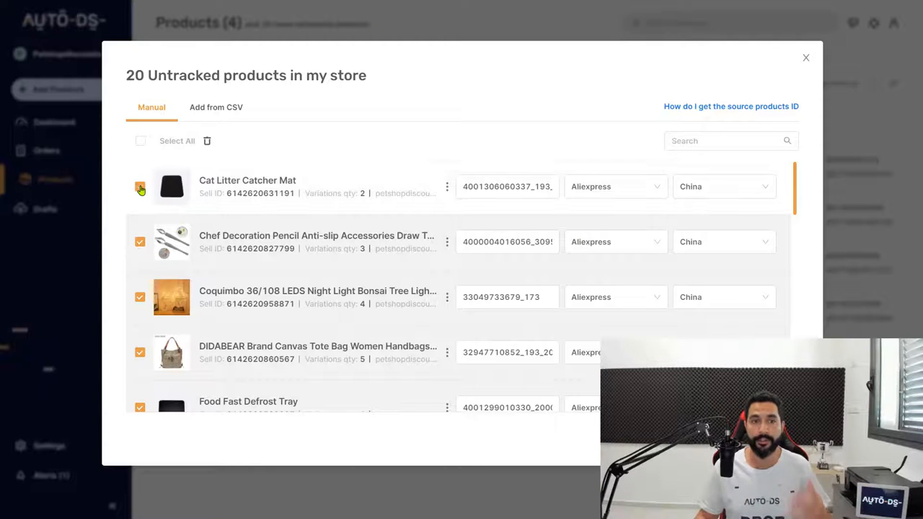
pyautogui.click(140, 187)
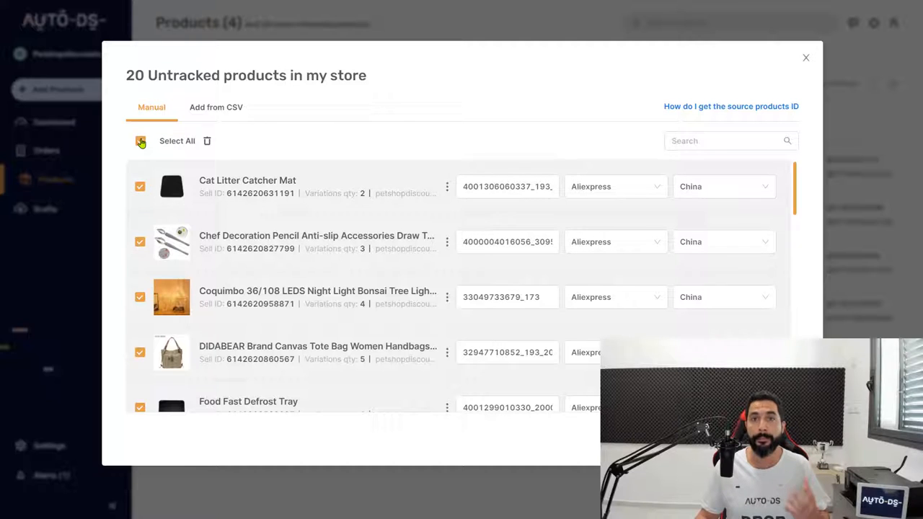
pyautogui.click(141, 142)
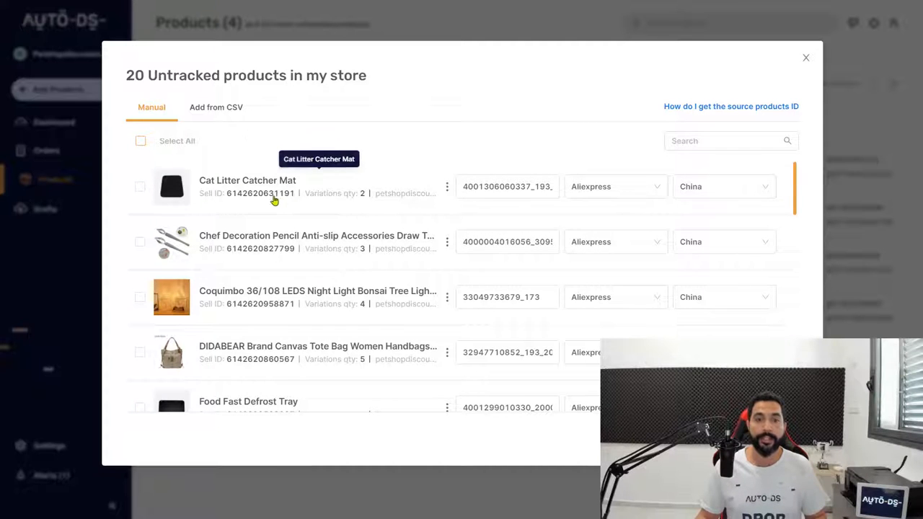
pyautogui.scroll(-3)
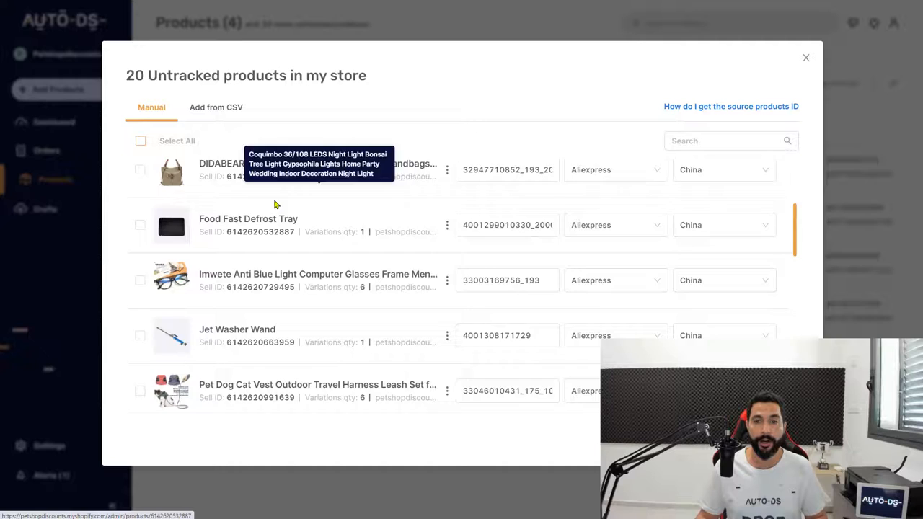
pyautogui.scroll(-3)
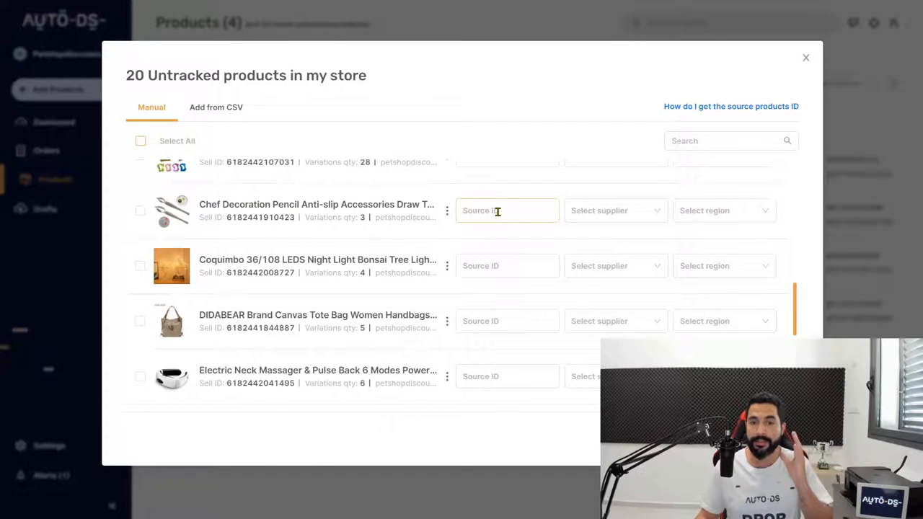
pyautogui.scroll(-3)
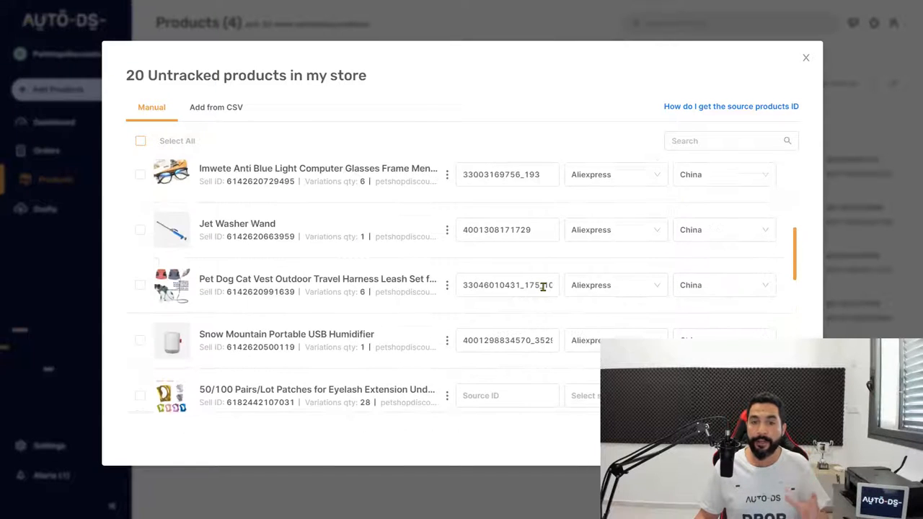
pyautogui.scroll(-3)
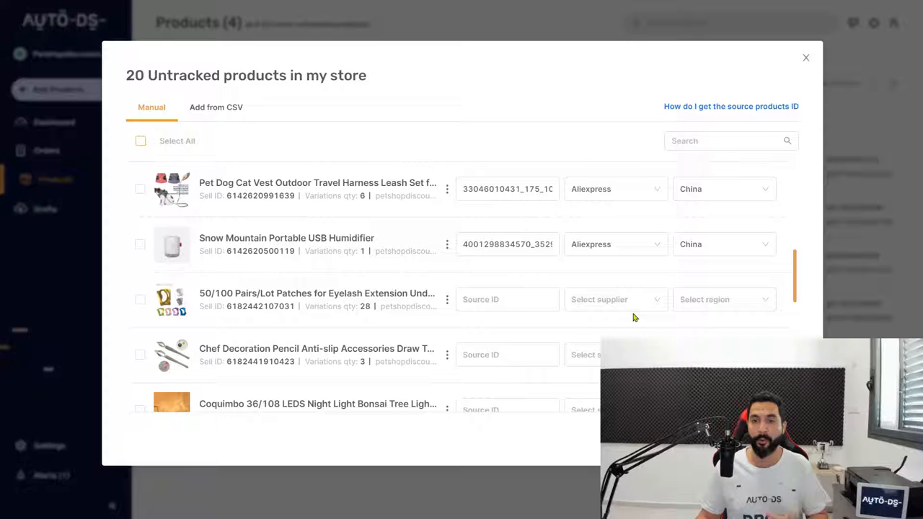
pyautogui.moveTo(624, 317)
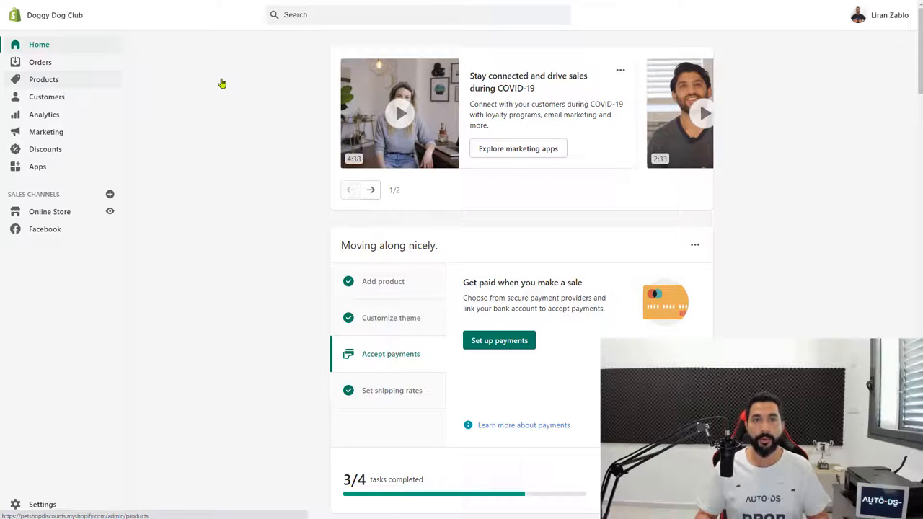
# Show the Shopify store's product list and select every product in it
pyautogui.click(43, 79)
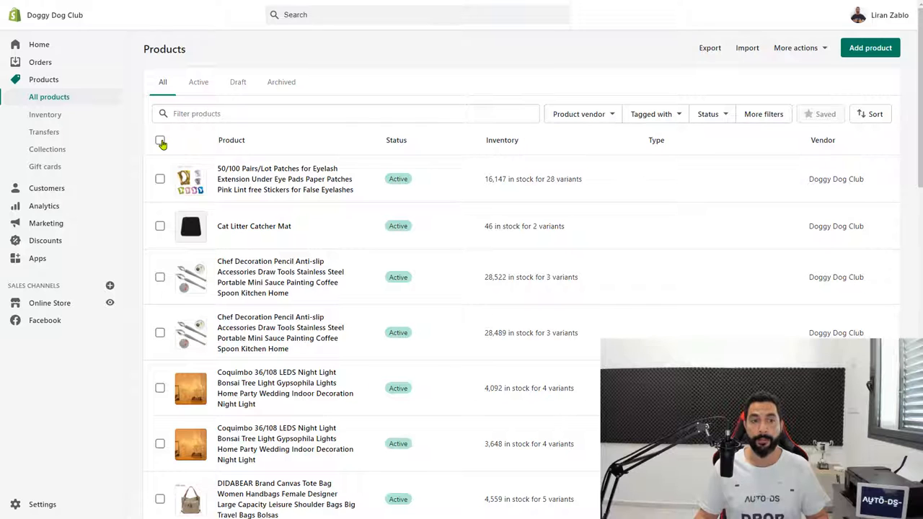
pyautogui.click(160, 141)
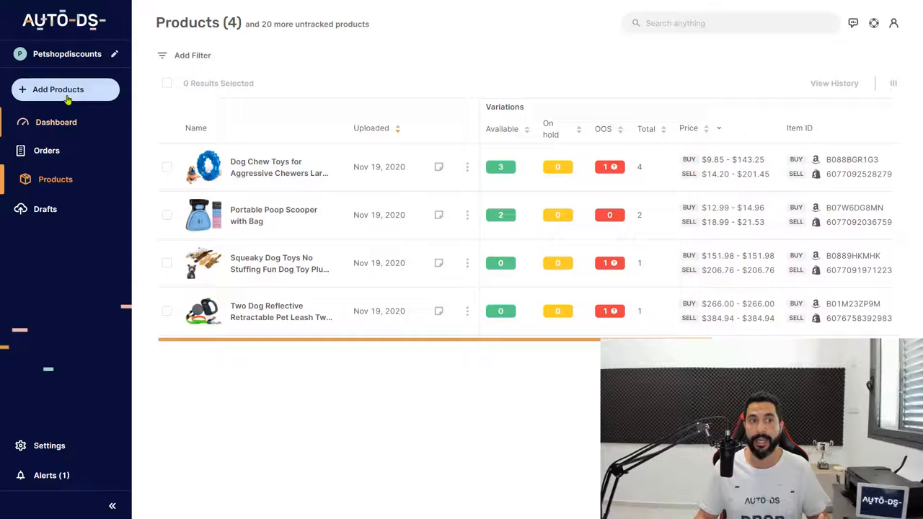
# Dismiss the Add Products dialog and reopen the 20 untracked products list to review it
pyautogui.click(58, 89)
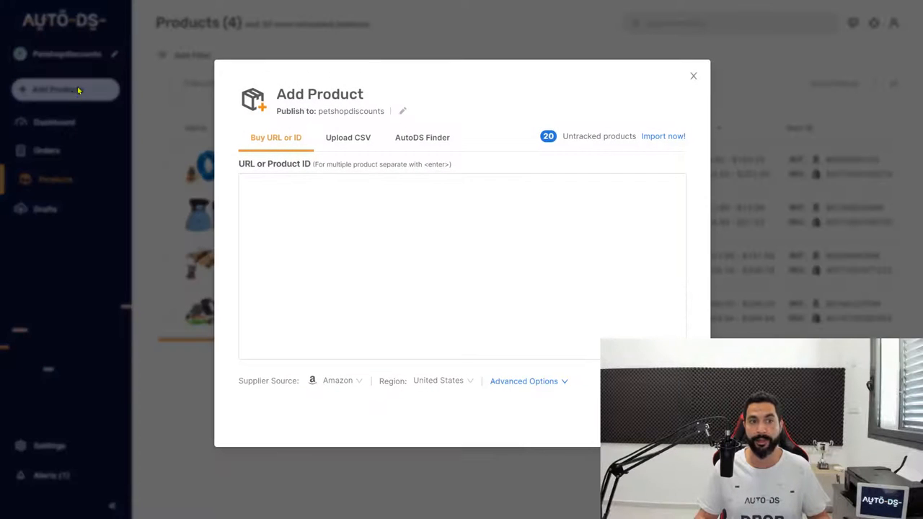
pyautogui.click(693, 75)
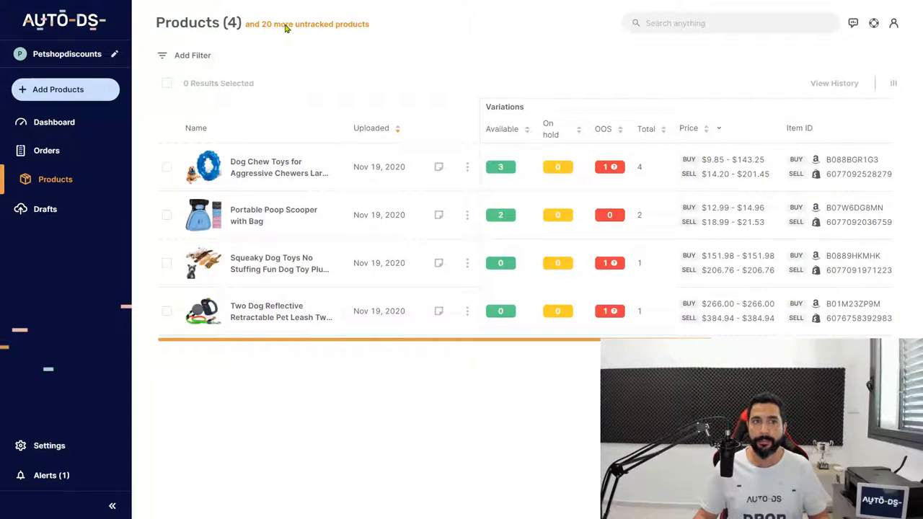
pyautogui.click(332, 23)
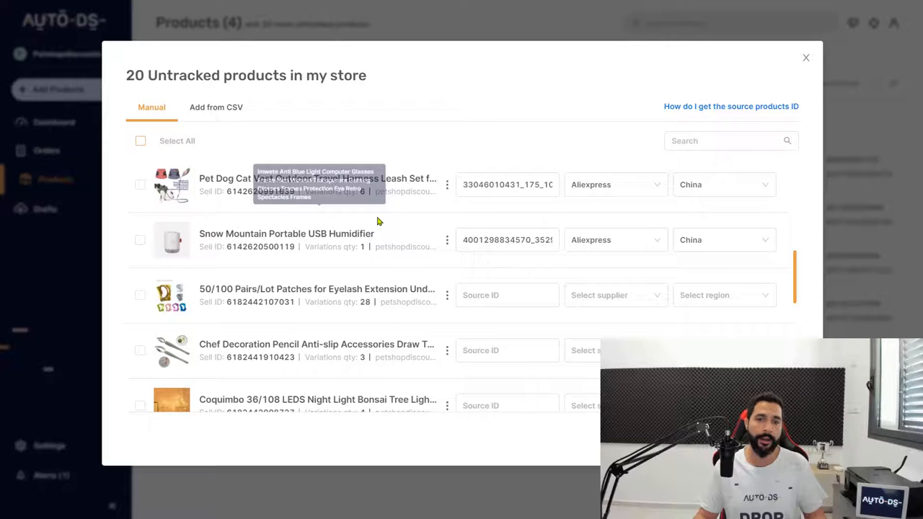
pyautogui.scroll(-3)
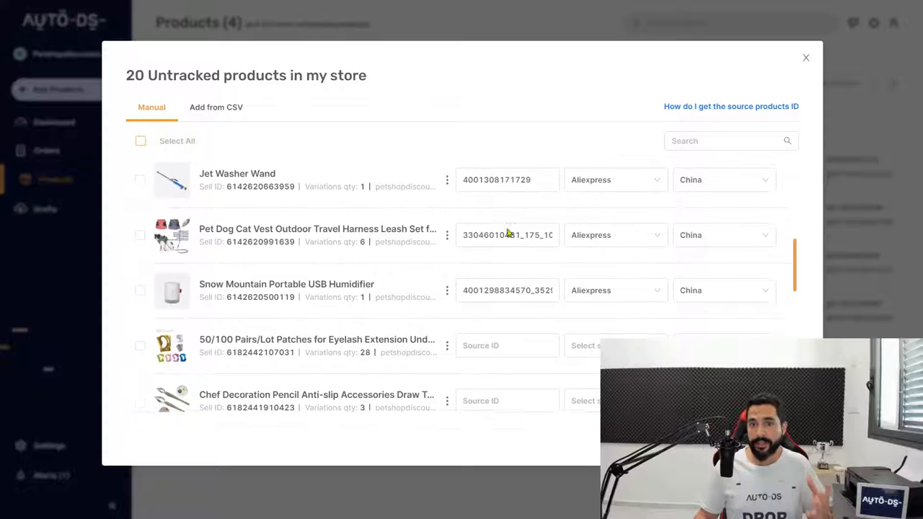
pyautogui.scroll(-3)
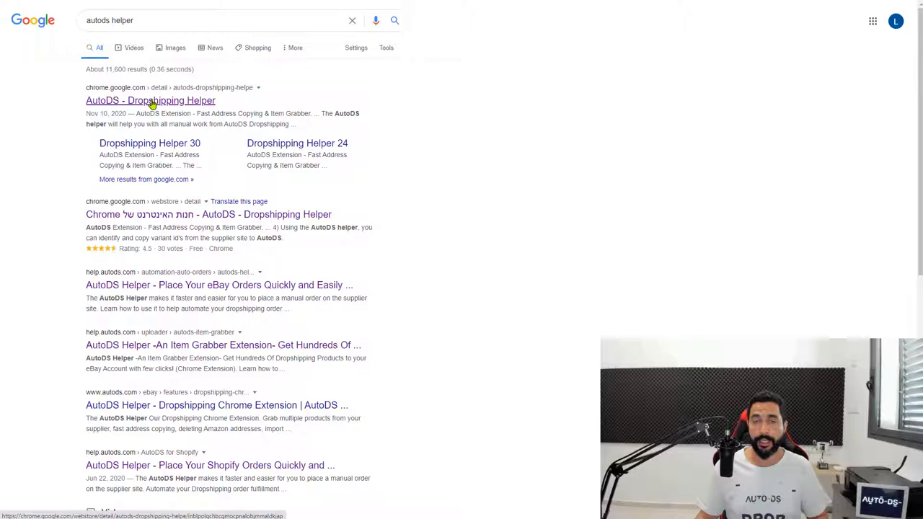
# Go to the AutoDS - Dropshipping Helper result in the Chrome Web Store
pyautogui.click(150, 101)
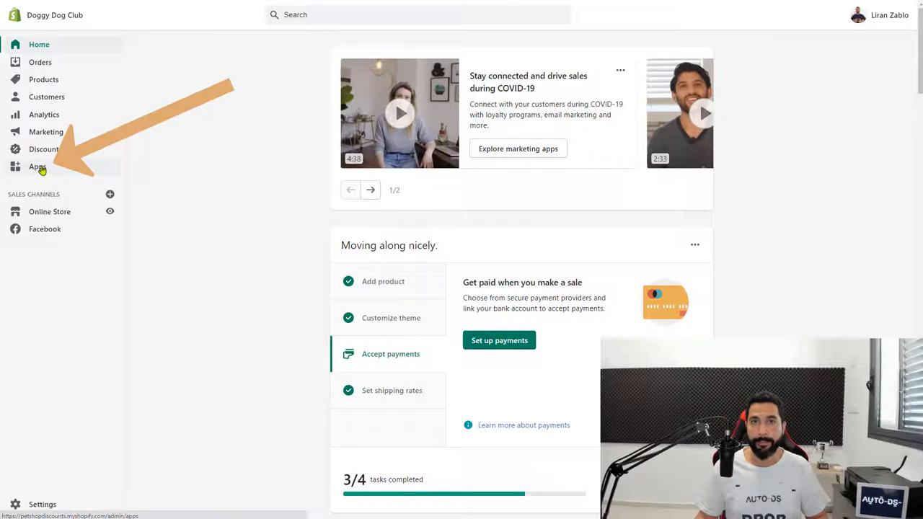
# Launch Oberlo from the store's installed apps and view its imported products
pyautogui.click(38, 167)
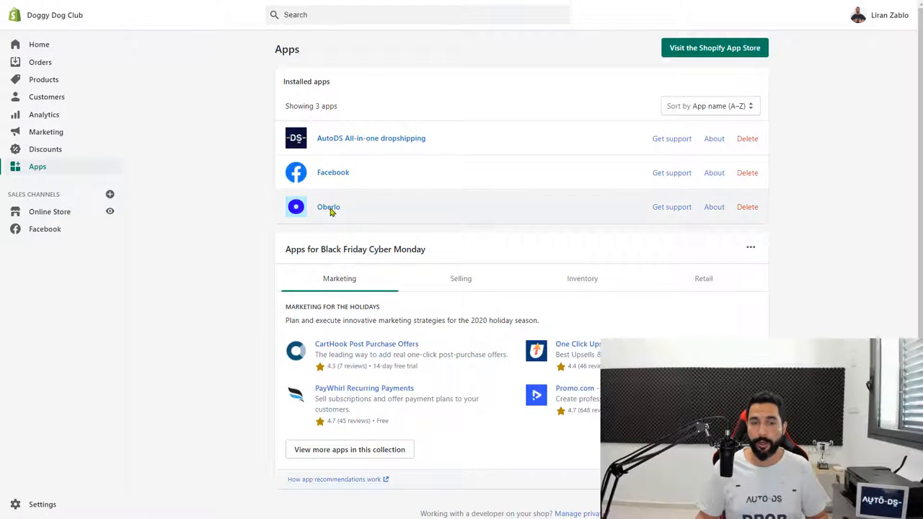
pyautogui.click(328, 207)
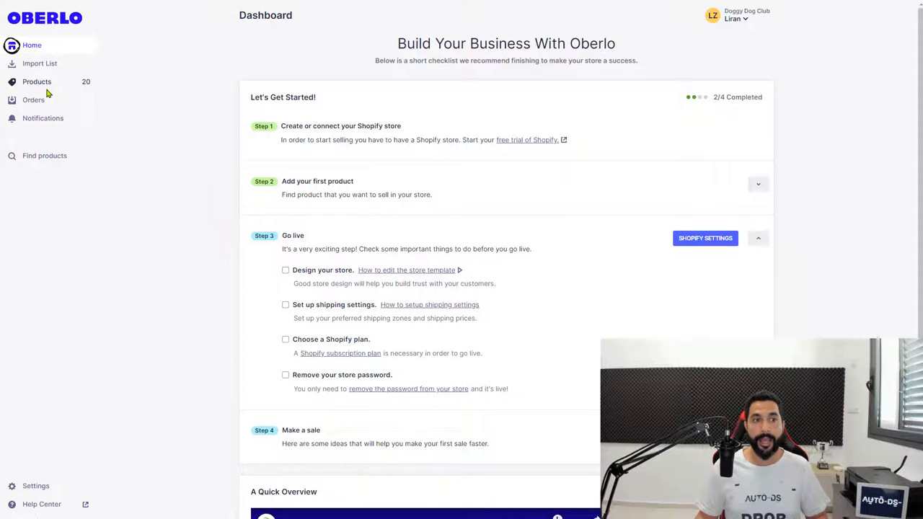
pyautogui.click(38, 81)
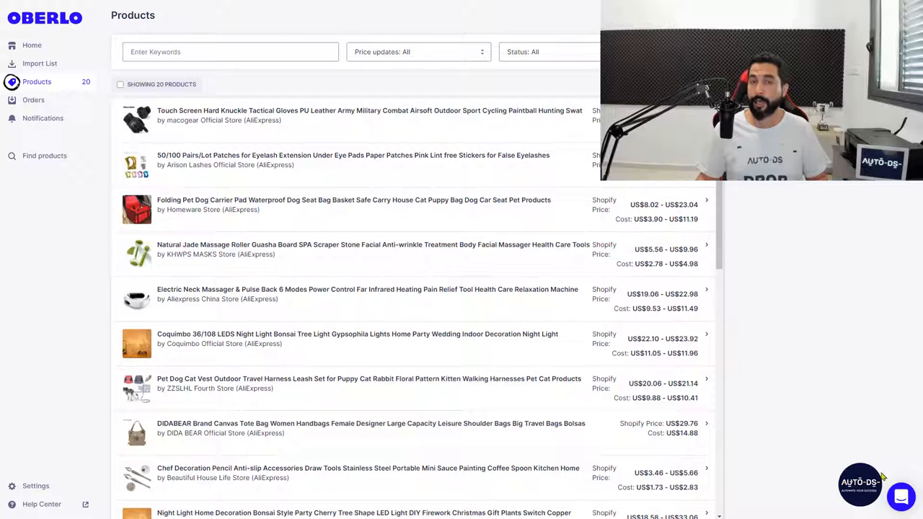
# Scroll through the 20 Oberlo products with their Shopify prices and AliExpress costs
pyautogui.scroll(-3)
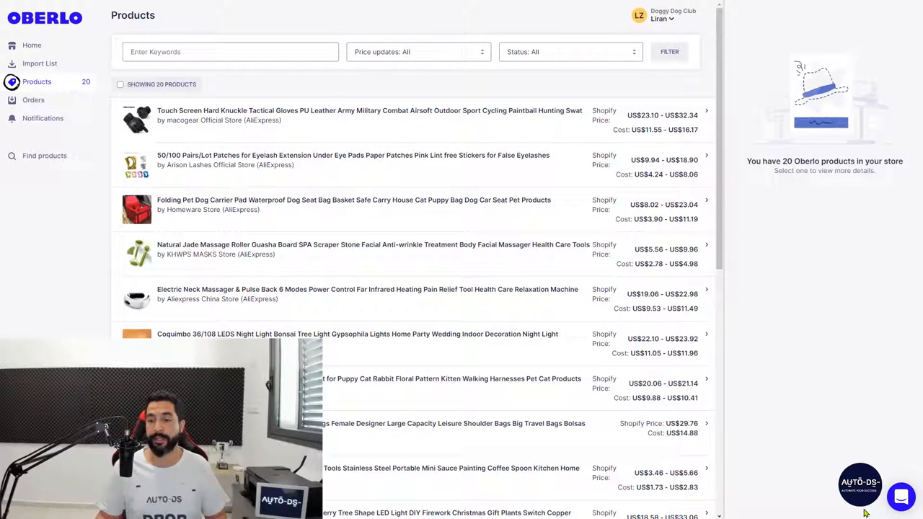
pyautogui.scroll(-3)
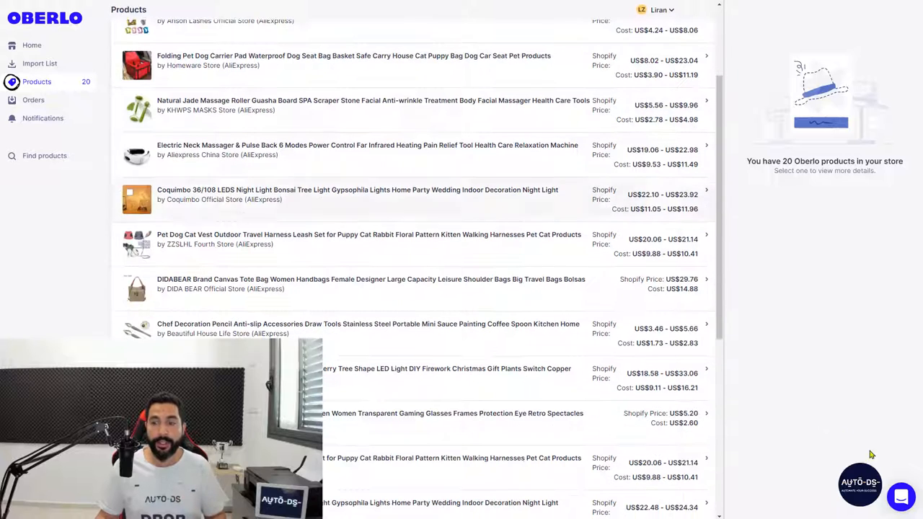
# Extract the Oberlo product IDs with the AutoDS Exporter and save them as a CSV file
pyautogui.click(860, 482)
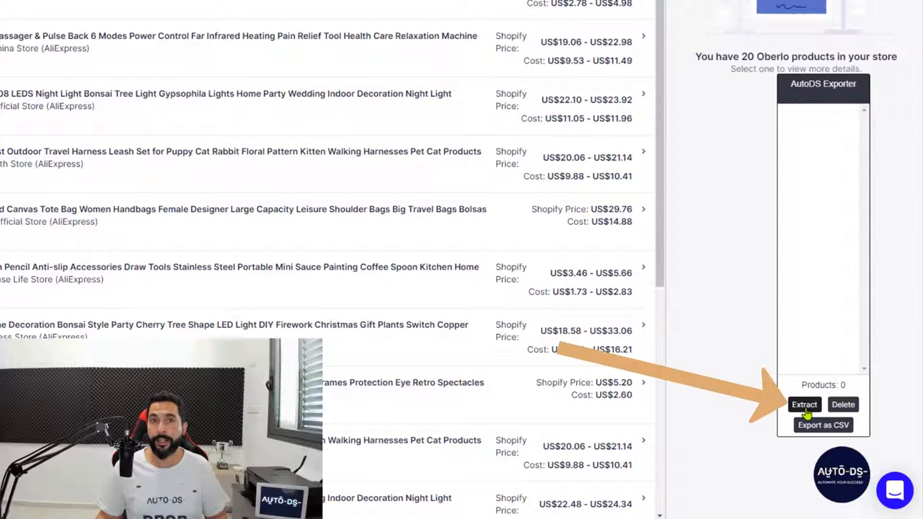
pyautogui.click(805, 404)
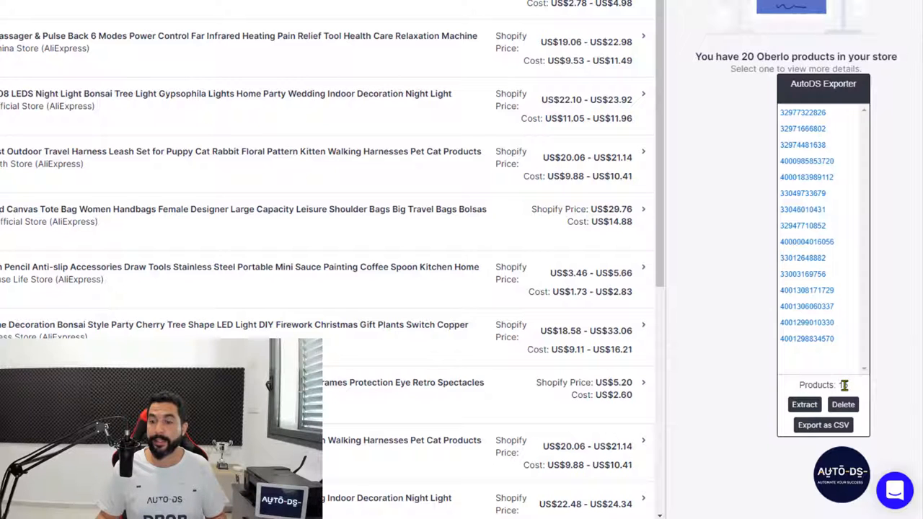
pyautogui.scroll(-3)
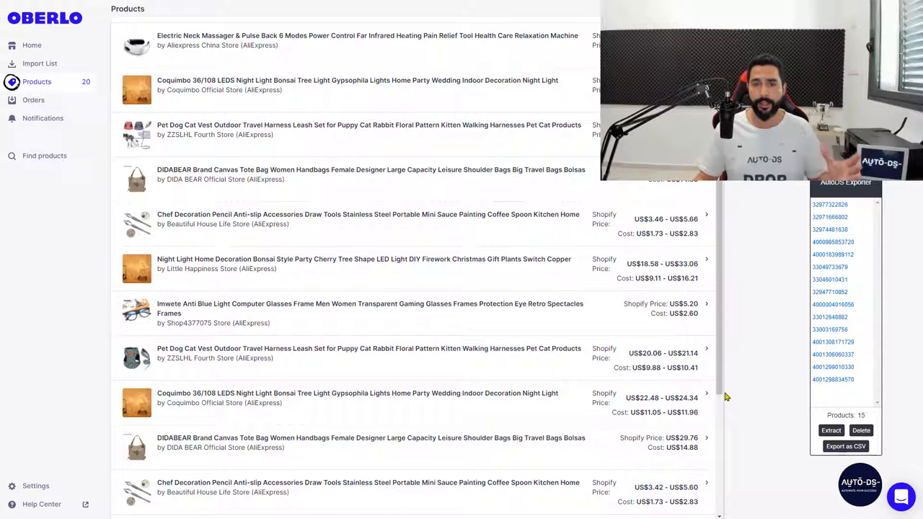
pyautogui.moveTo(604, 310)
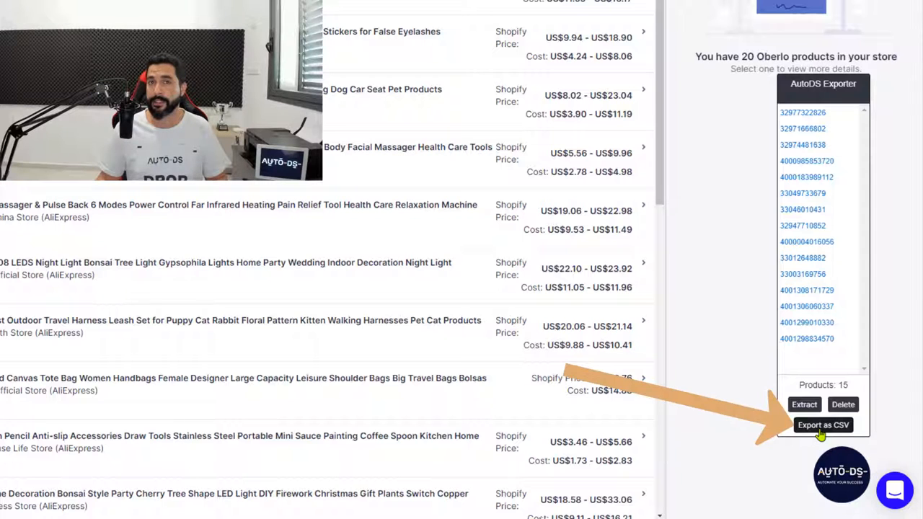
pyautogui.click(822, 424)
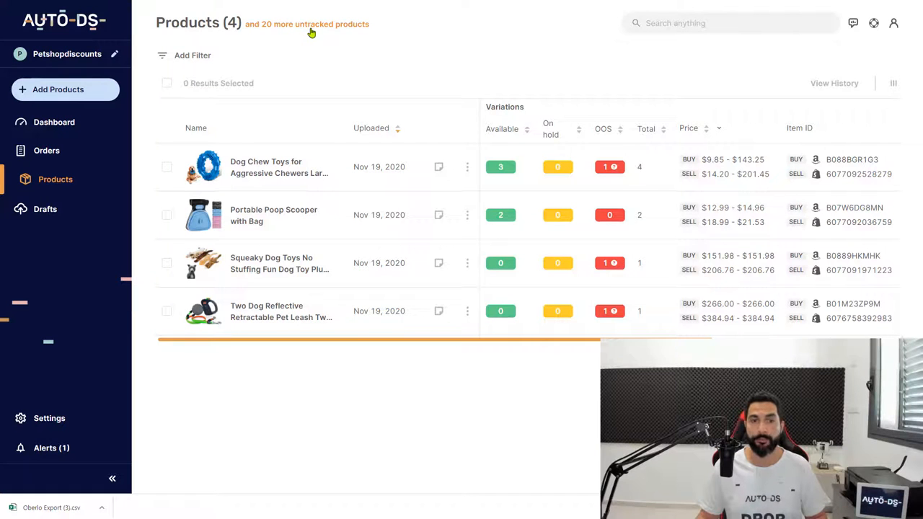
# Bulk-import the untracked products into AutoDS from the Oberlo Export CSV file
pyautogui.click(305, 23)
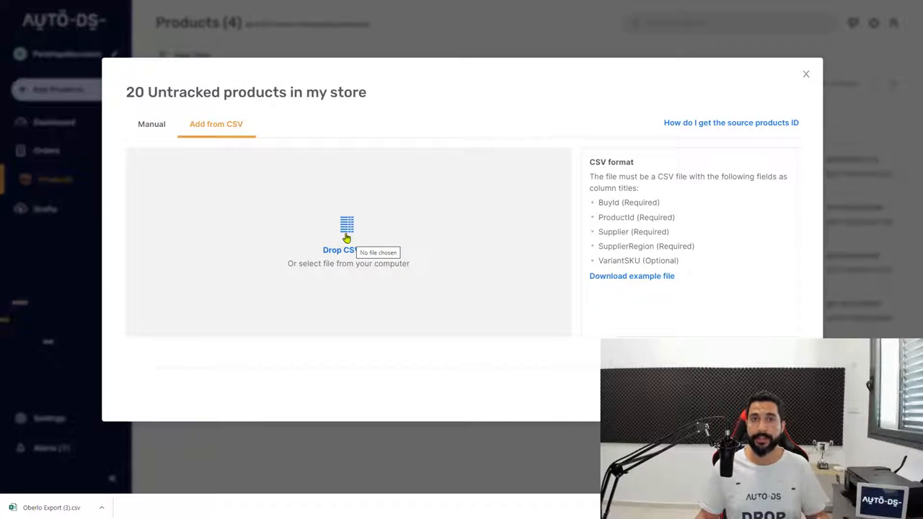
pyautogui.moveTo(301, 196)
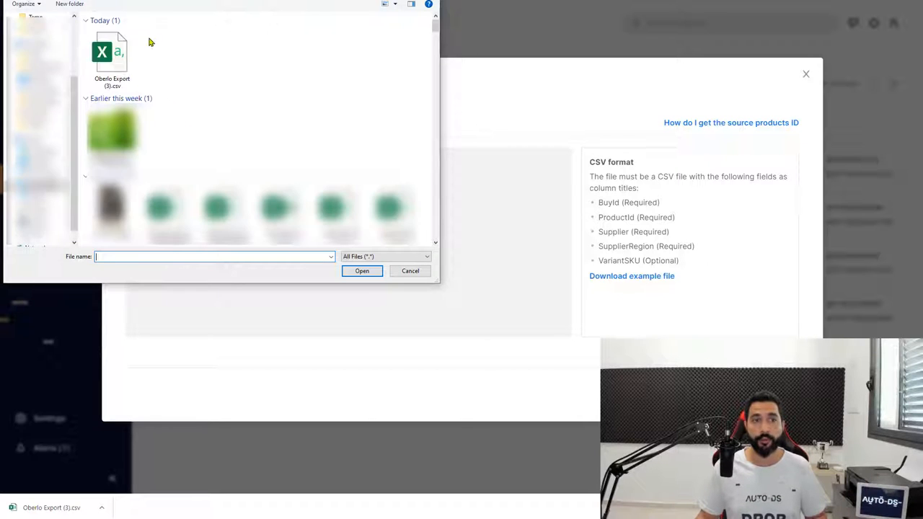
pyautogui.click(112, 57)
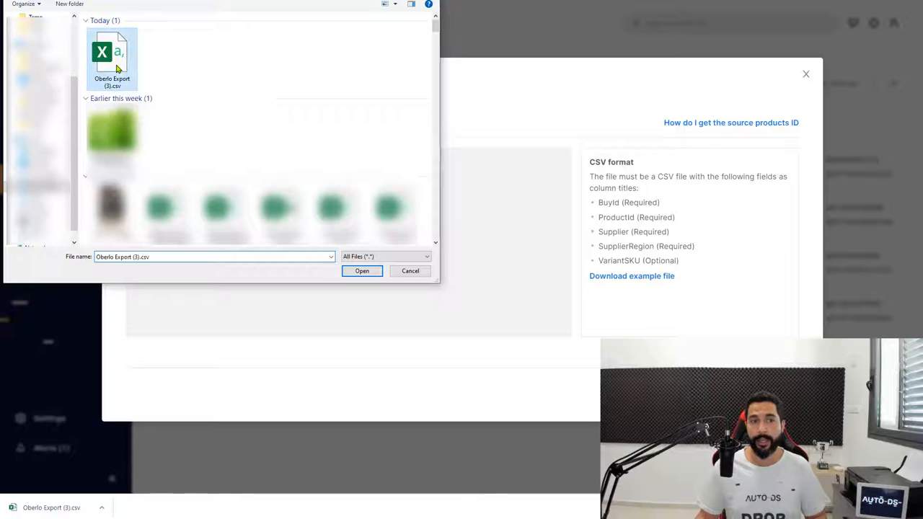
pyautogui.click(362, 272)
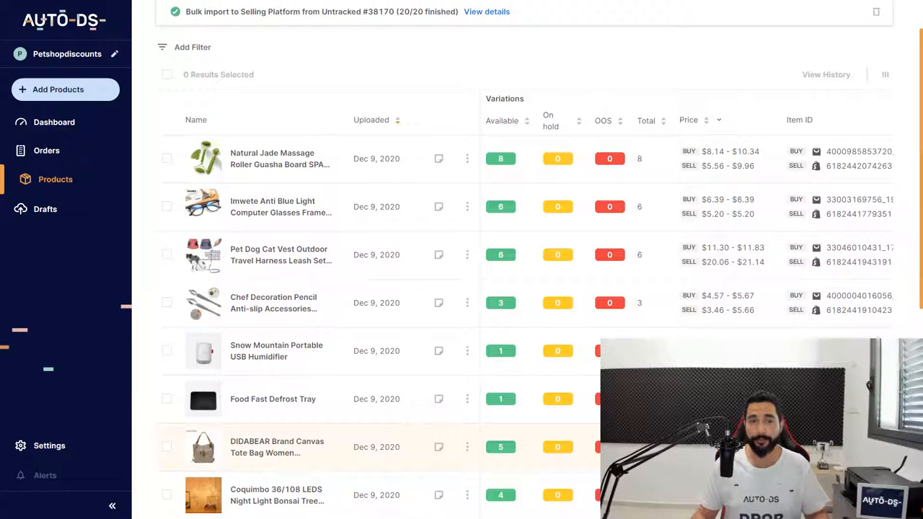
pyautogui.scroll(-3)
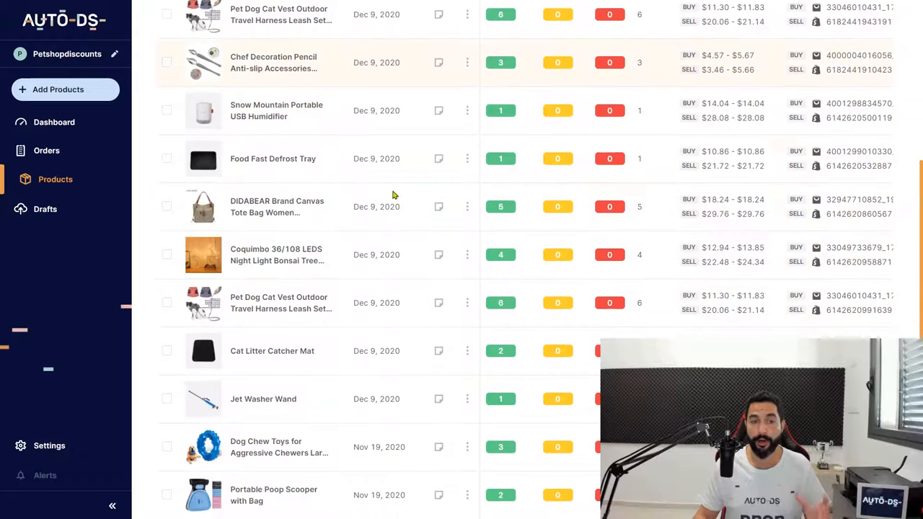
pyautogui.scroll(-3)
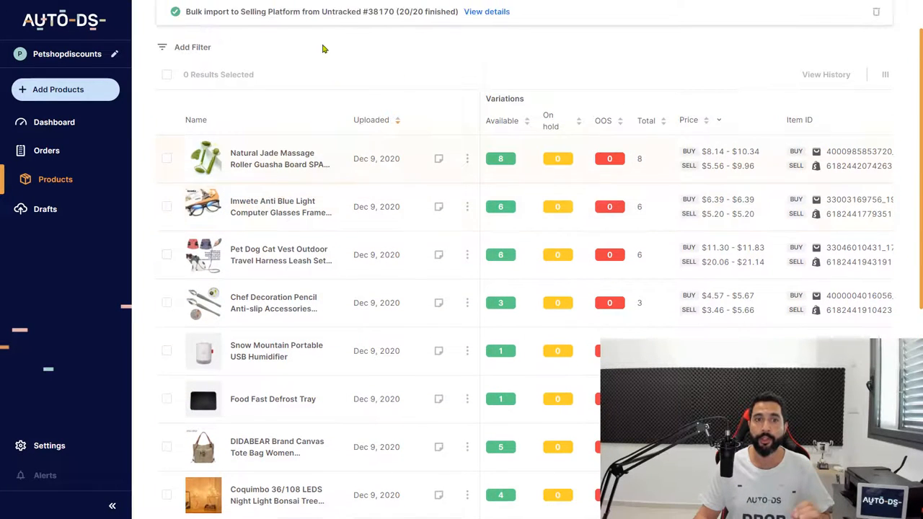
pyautogui.scroll(-3)
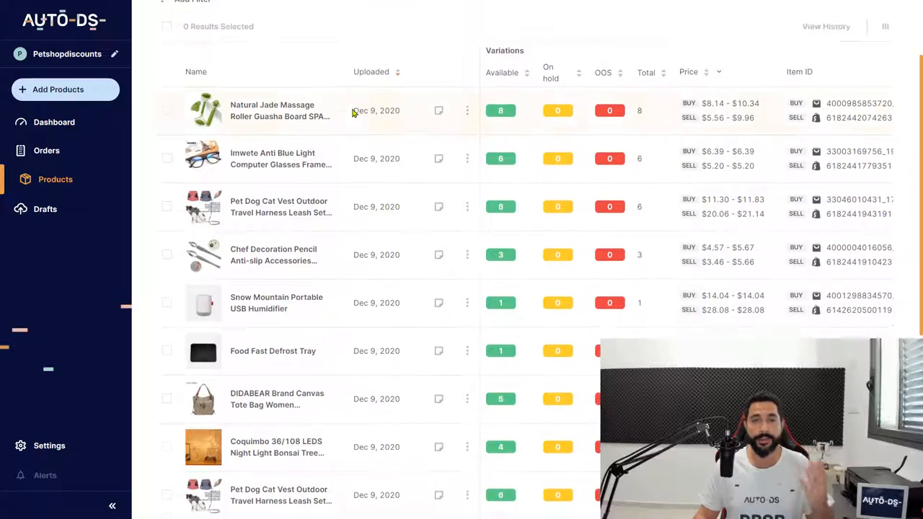
pyautogui.scroll(-3)
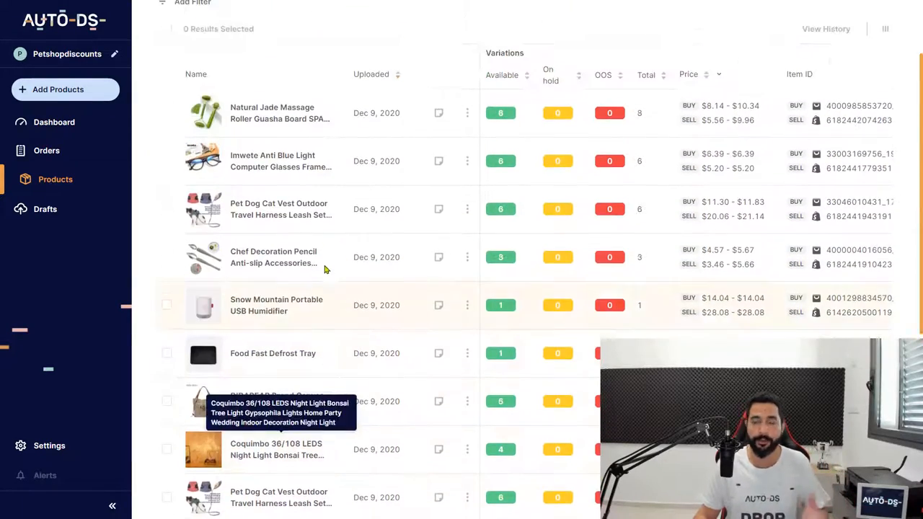
pyautogui.scroll(-3)
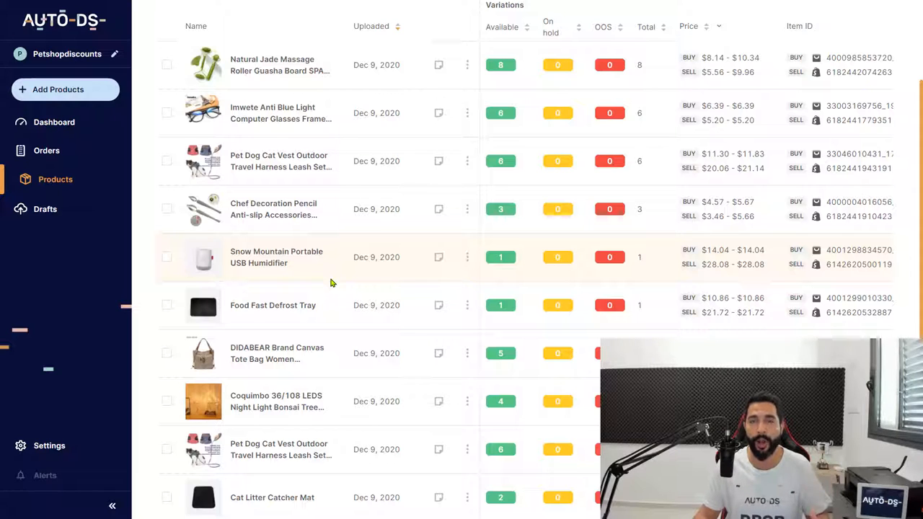
pyautogui.moveTo(309, 301)
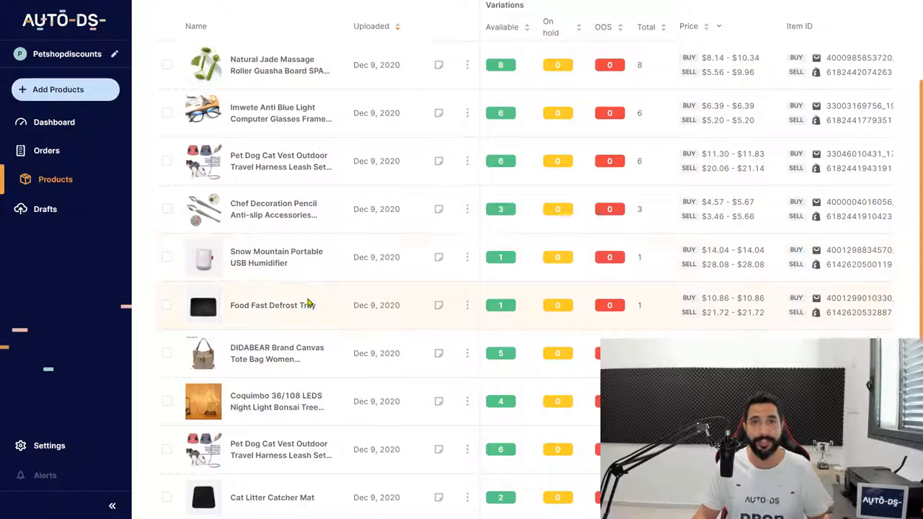